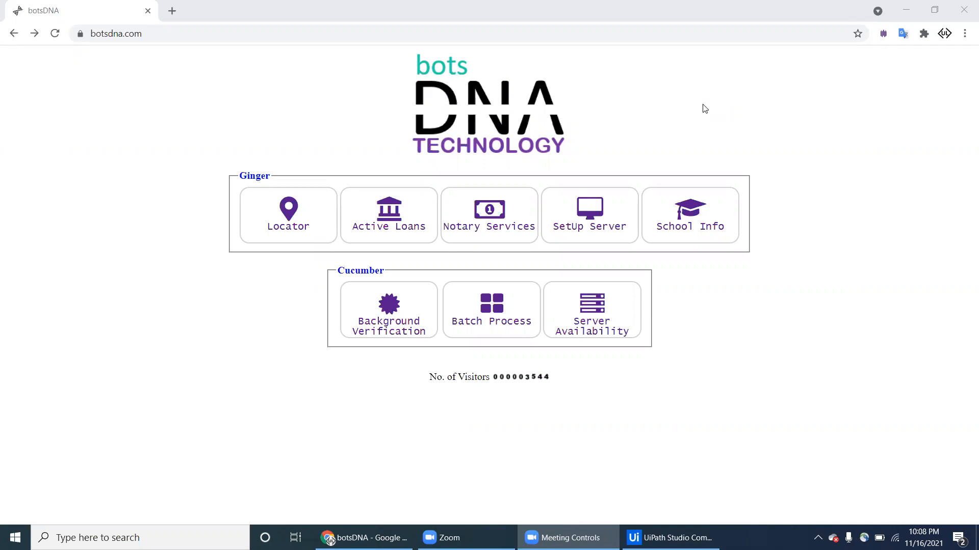
{"action": "mouse_move", "coordinate": [633, 428]}
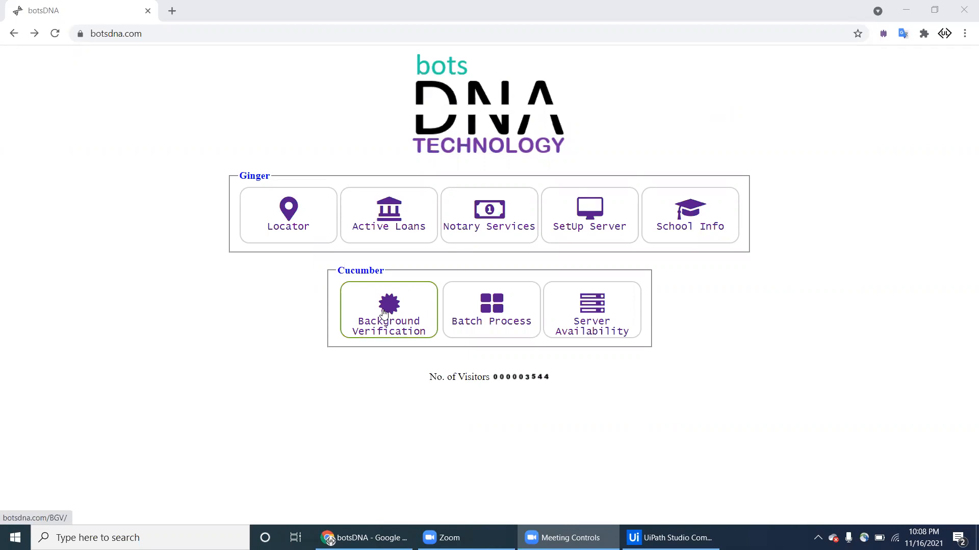
- Go to the Background Verification page in the botsDNA BGV web app
{"action": "left_click", "coordinate": [387, 310]}
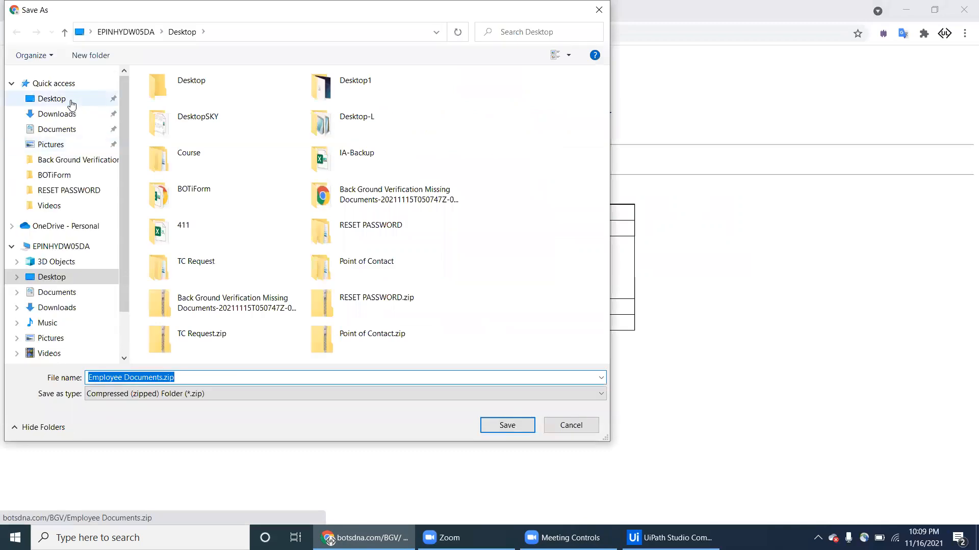
- Save Employee Documents.zip to the Desktop and extract it with Extract All
{"action": "left_click", "coordinate": [507, 425]}
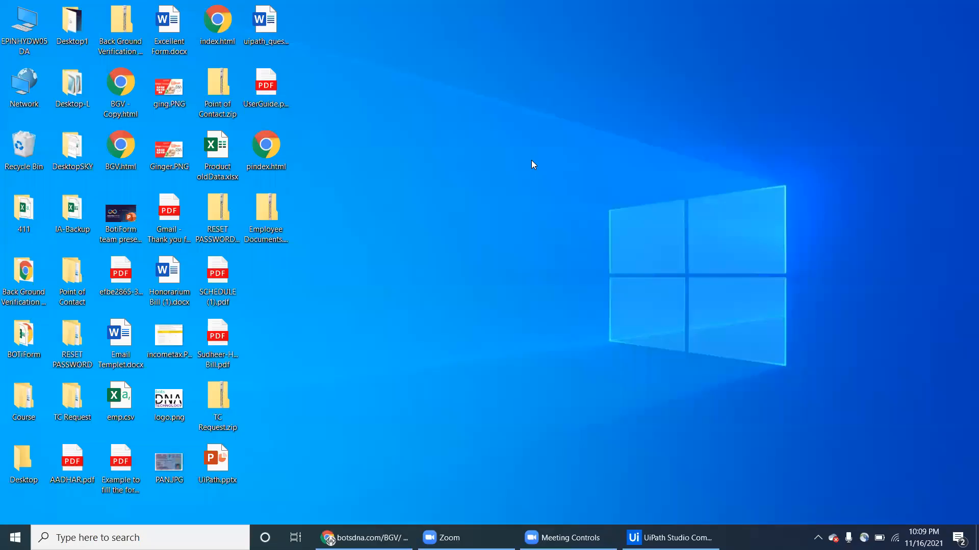
{"action": "right_click", "coordinate": [265, 216]}
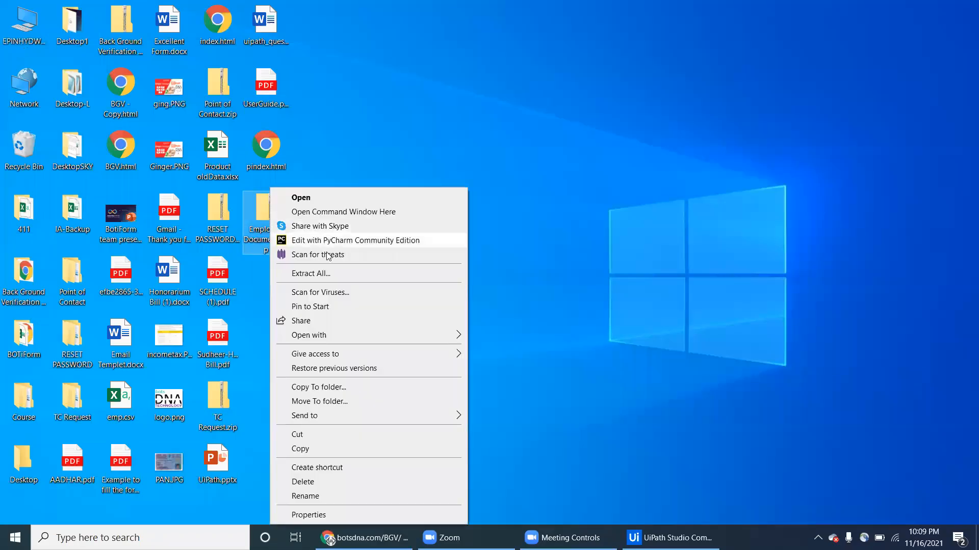
{"action": "left_click", "coordinate": [311, 273]}
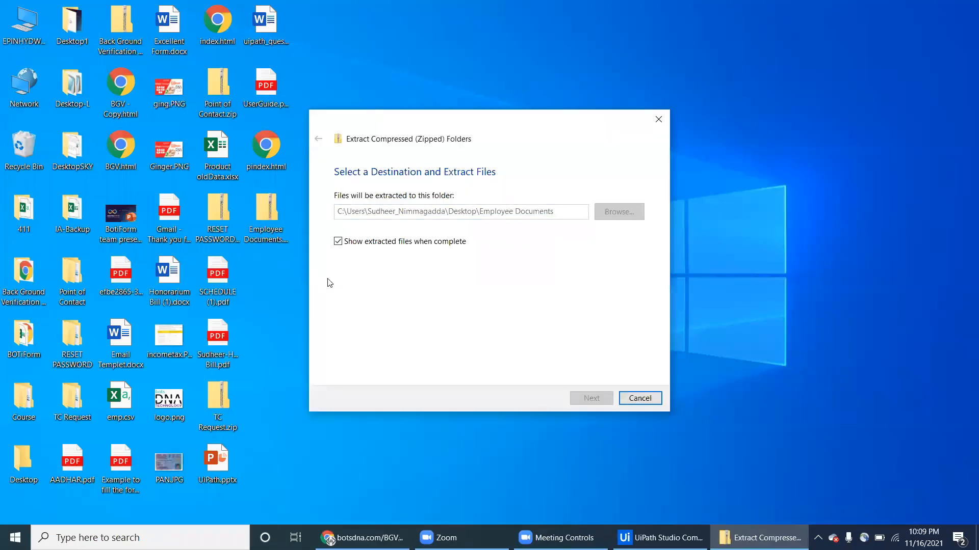
{"action": "left_click", "coordinate": [589, 398]}
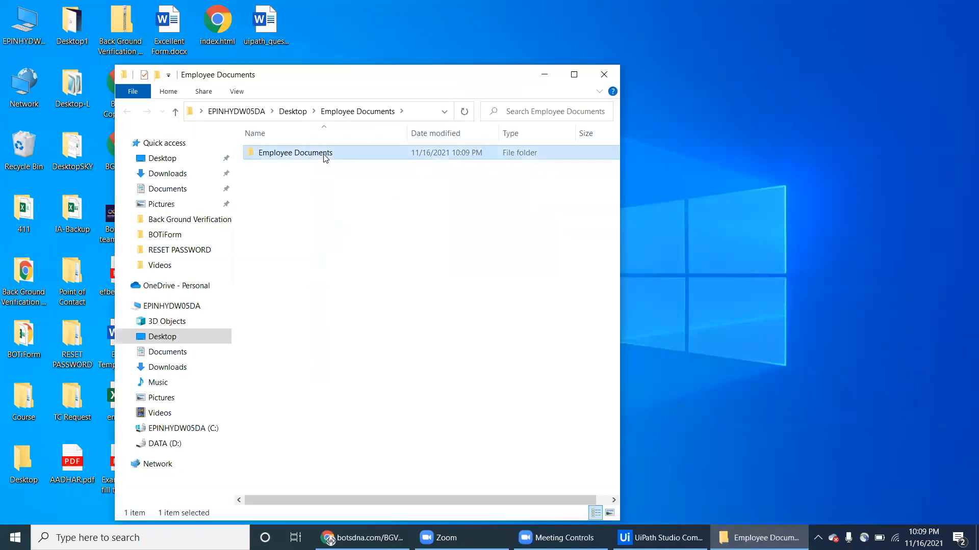
- Open Employee Documents, check the form's missing list, then open the BDNA43354 folder
{"action": "double_click", "coordinate": [295, 152]}
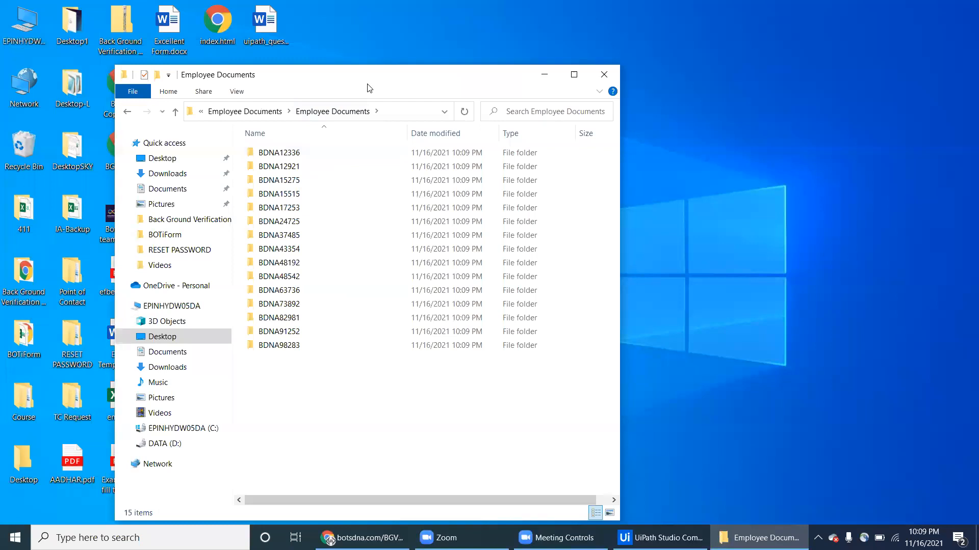
{"action": "left_click", "coordinate": [279, 331]}
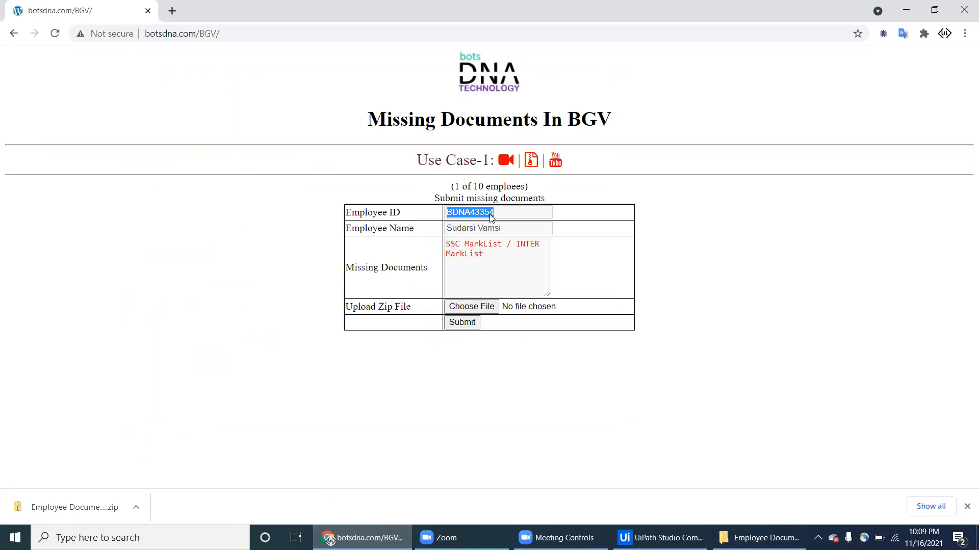
{"action": "left_click", "coordinate": [759, 537]}
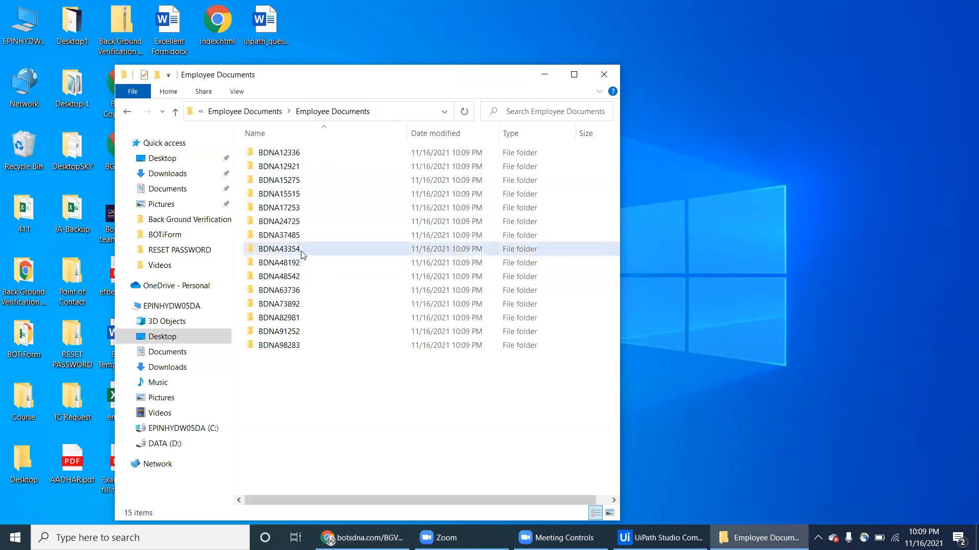
{"action": "left_click", "coordinate": [281, 249]}
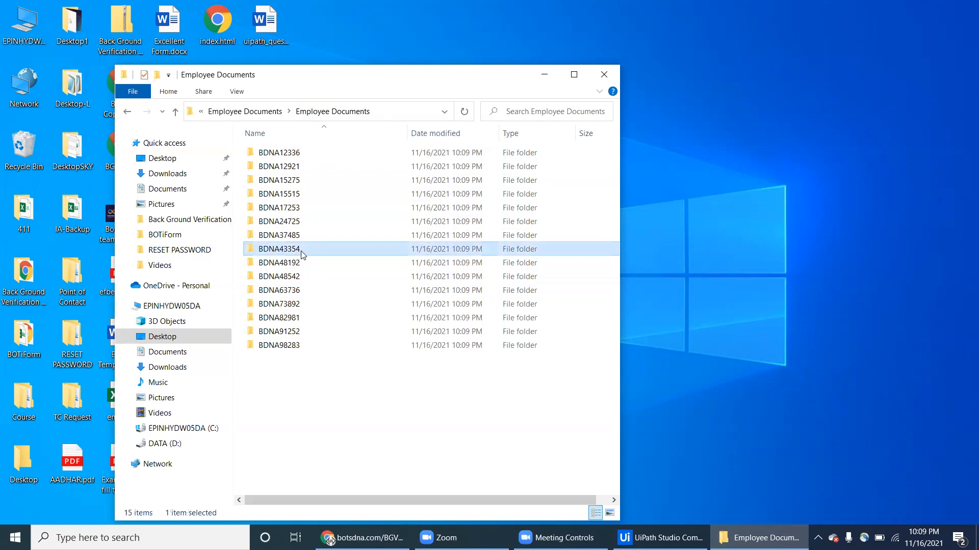
{"action": "mouse_move", "coordinate": [330, 253]}
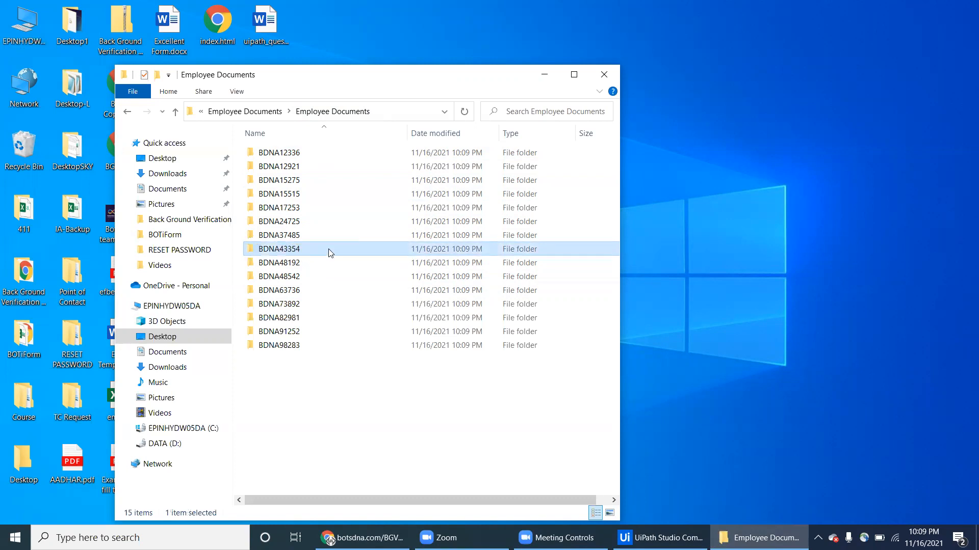
{"action": "left_click", "coordinate": [361, 537]}
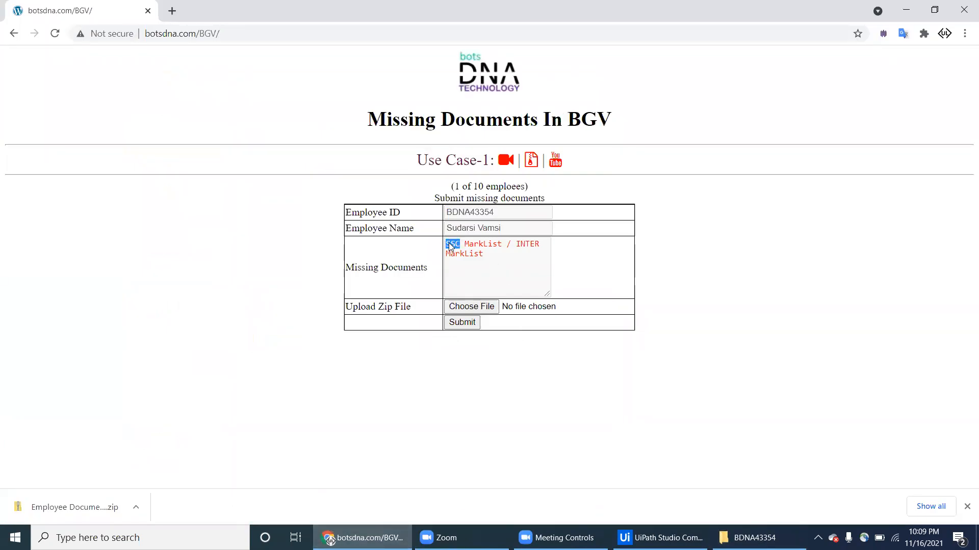
{"action": "left_click", "coordinate": [453, 244]}
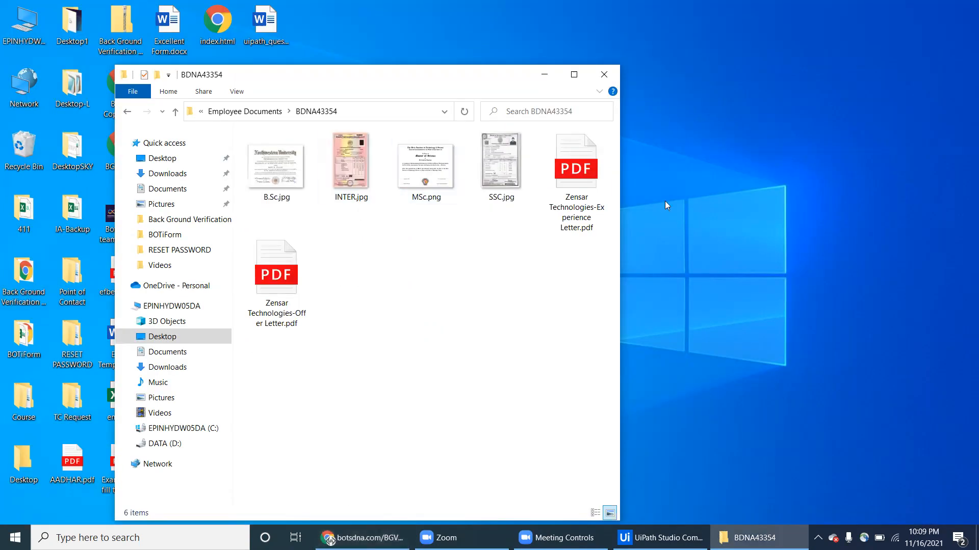
- Make a new Desktop folder named 'BDNA43354-Missing Documents'
{"action": "right_click", "coordinate": [666, 205]}
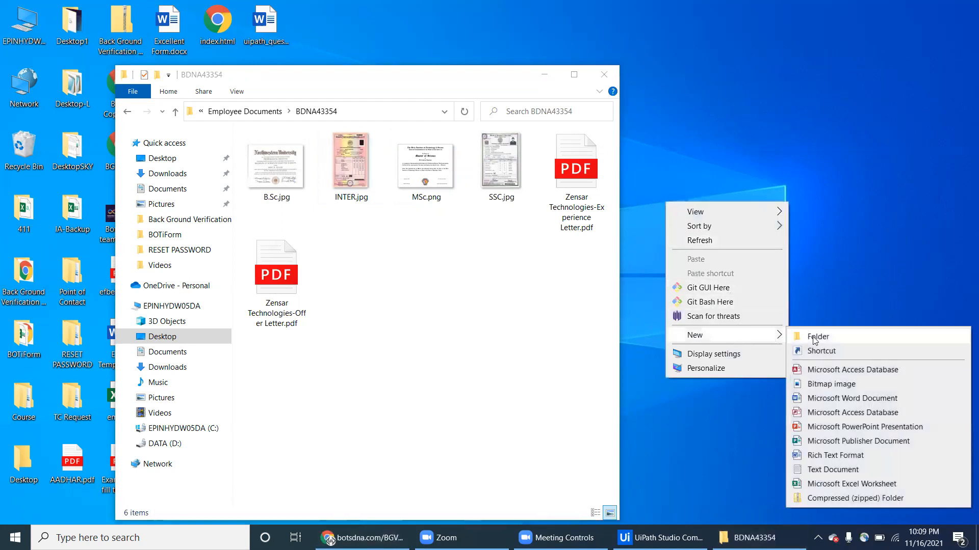
{"action": "left_click", "coordinate": [817, 336]}
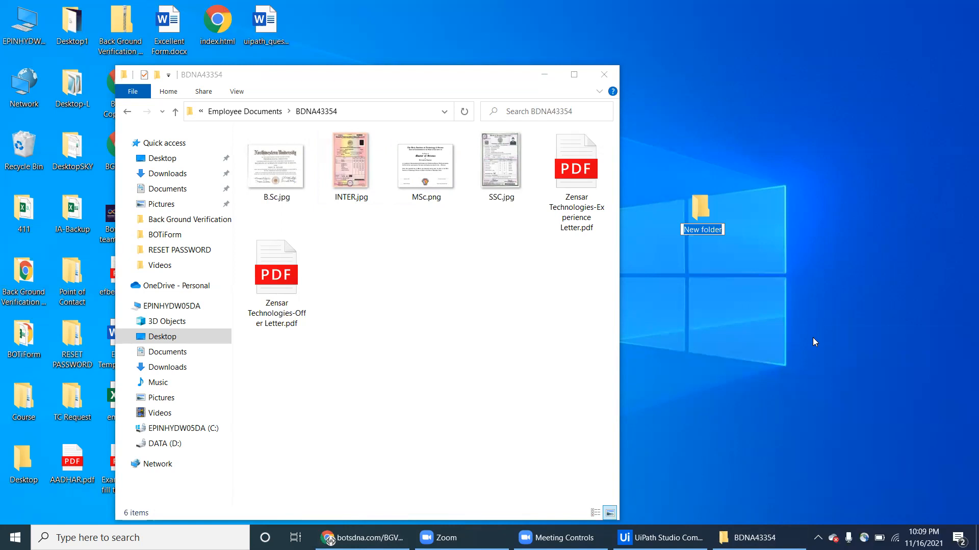
{"action": "type", "text": "BDNA43354"}
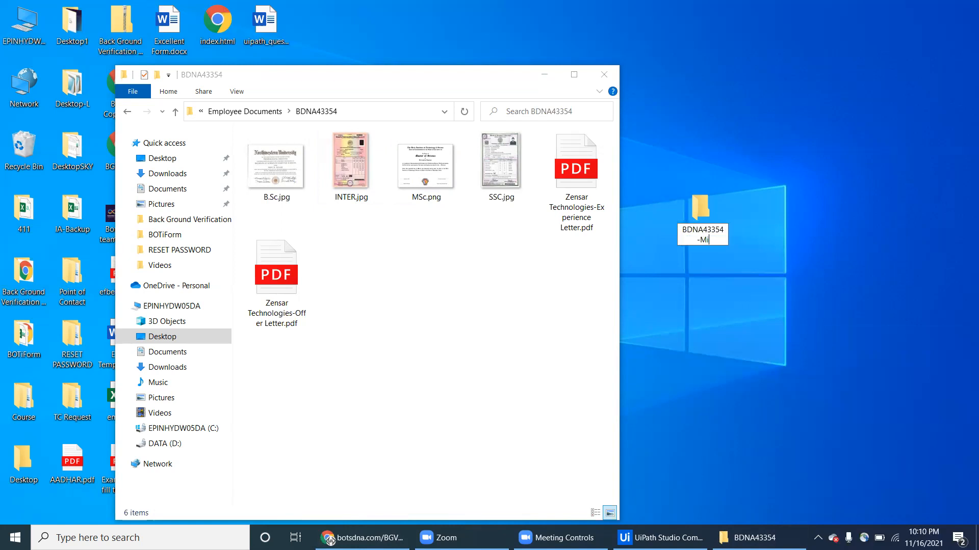
{"action": "type", "text": "-Missing Documents"}
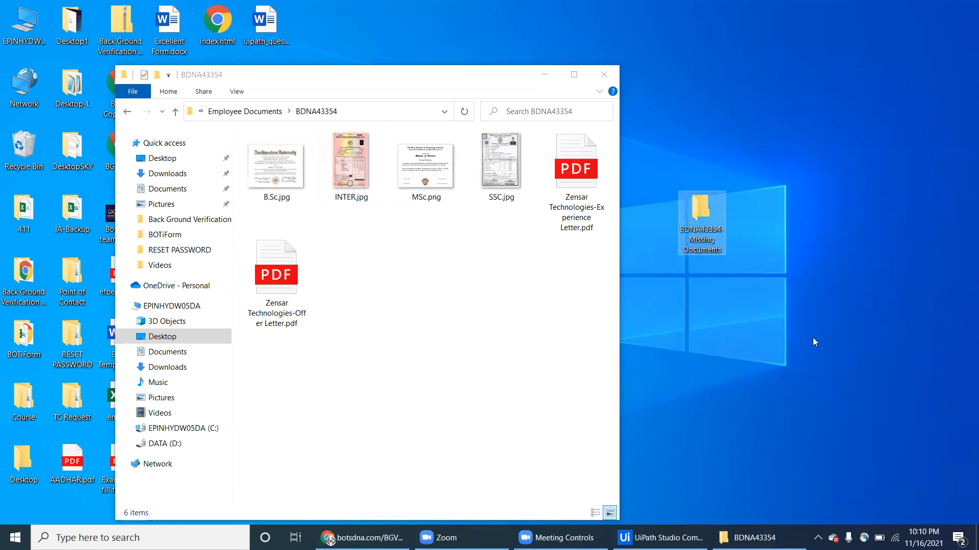
{"action": "left_click", "coordinate": [501, 161]}
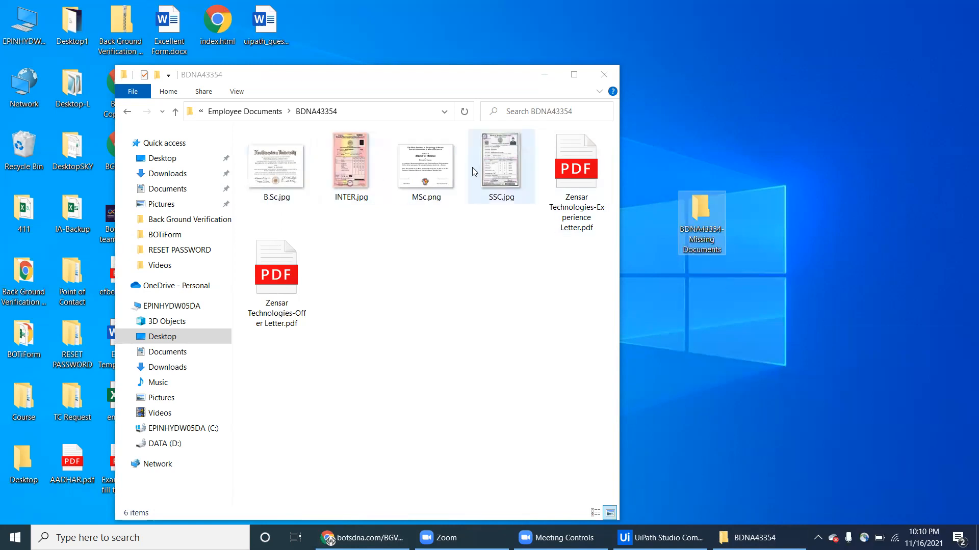
- Copy SSC.jpg and INTER.jpg into BDNA43354-Missing Documents, then close that folder window
{"action": "right_click", "coordinate": [500, 165]}
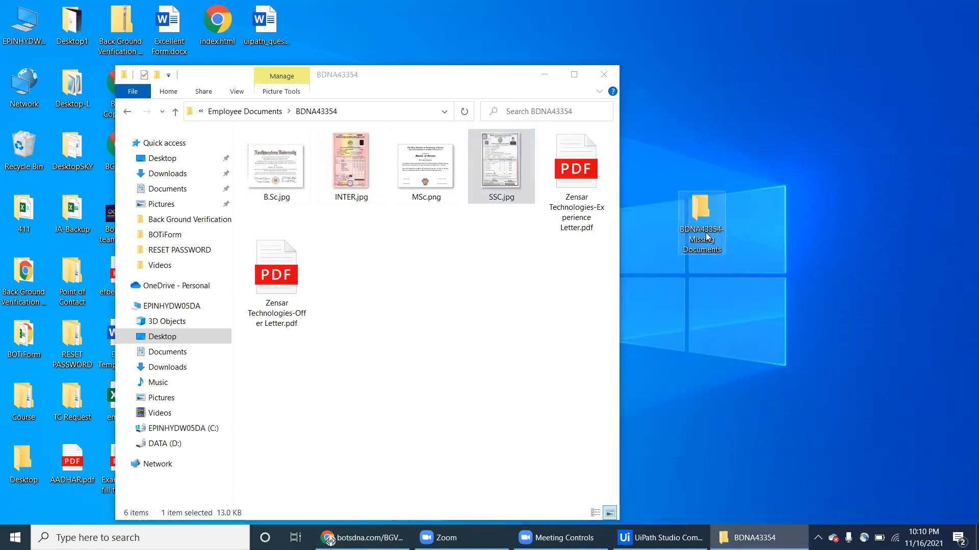
{"action": "double_click", "coordinate": [701, 223]}
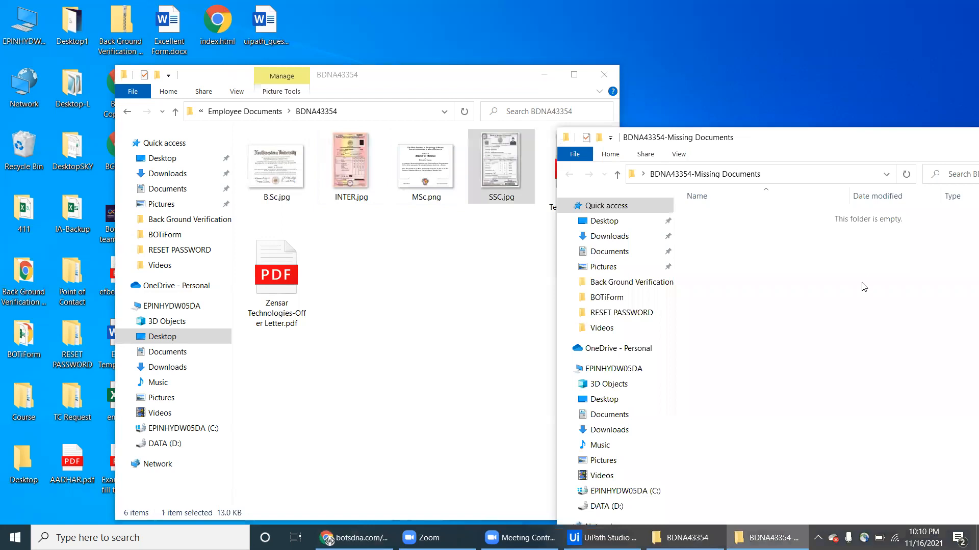
{"action": "right_click", "coordinate": [863, 287]}
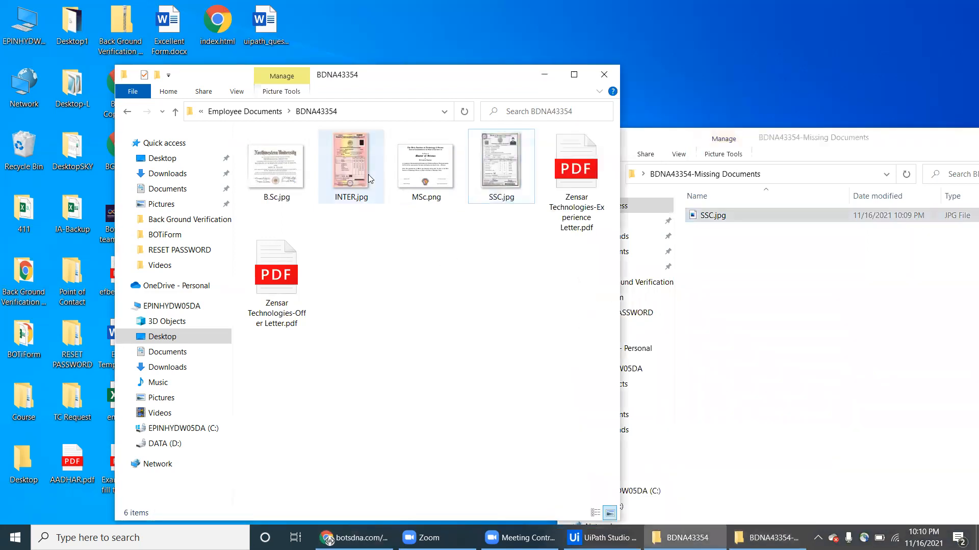
{"action": "right_click", "coordinate": [351, 165]}
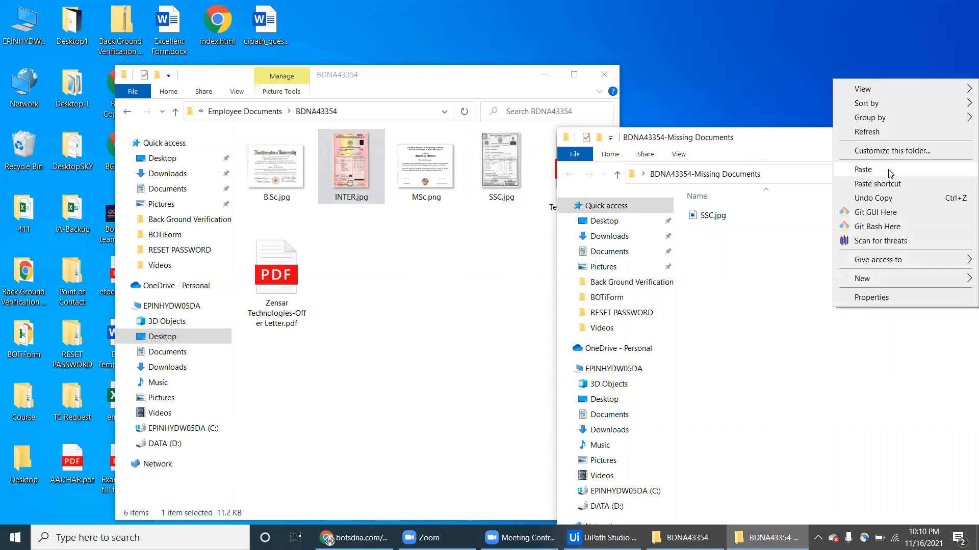
{"action": "left_click", "coordinate": [862, 170]}
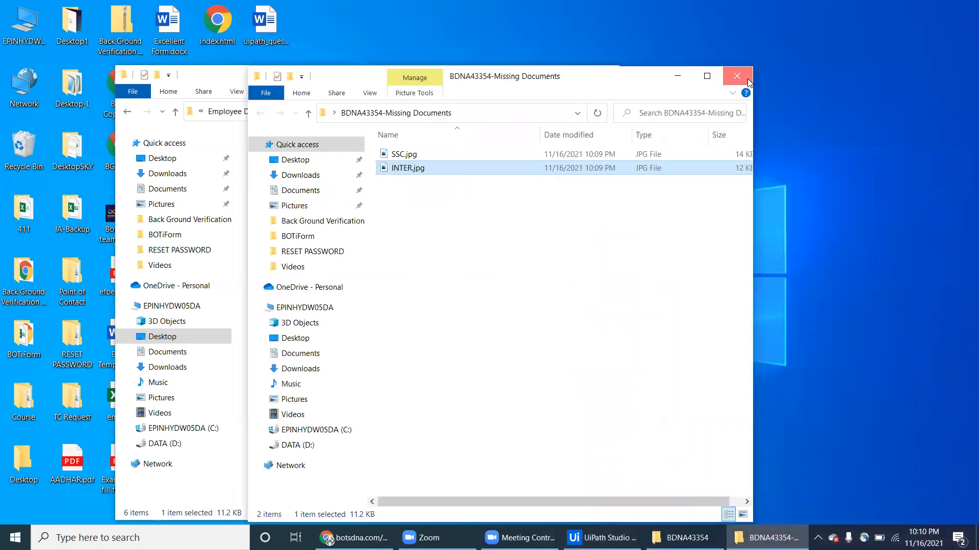
{"action": "left_click", "coordinate": [737, 76]}
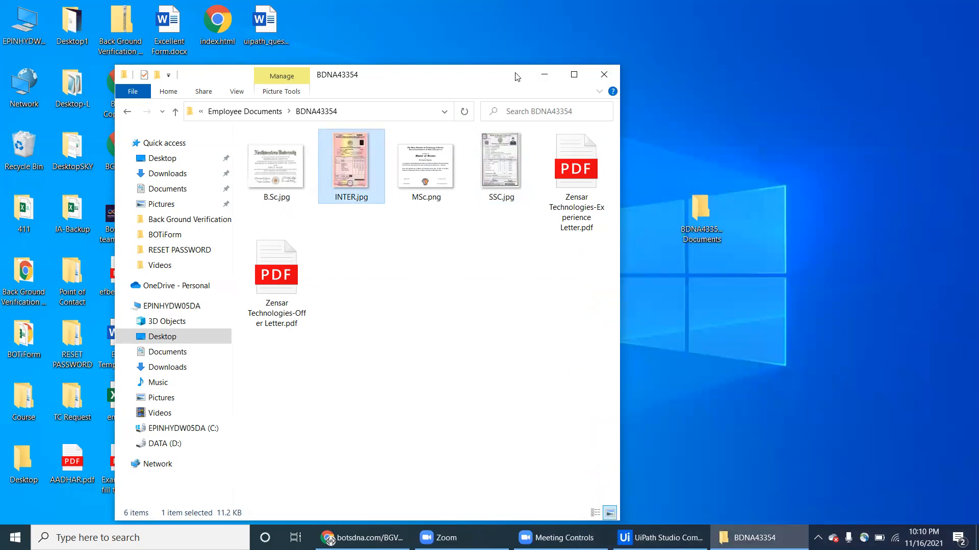
- Send BDNA43354-Missing Documents to a compressed zip and switch back to the browser form
{"action": "right_click", "coordinate": [702, 228]}
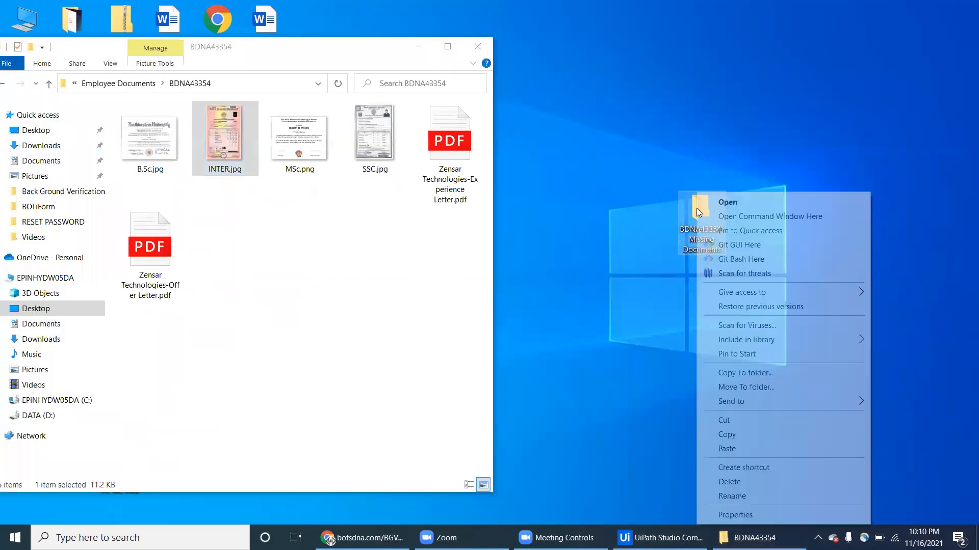
{"action": "mouse_move", "coordinate": [777, 410]}
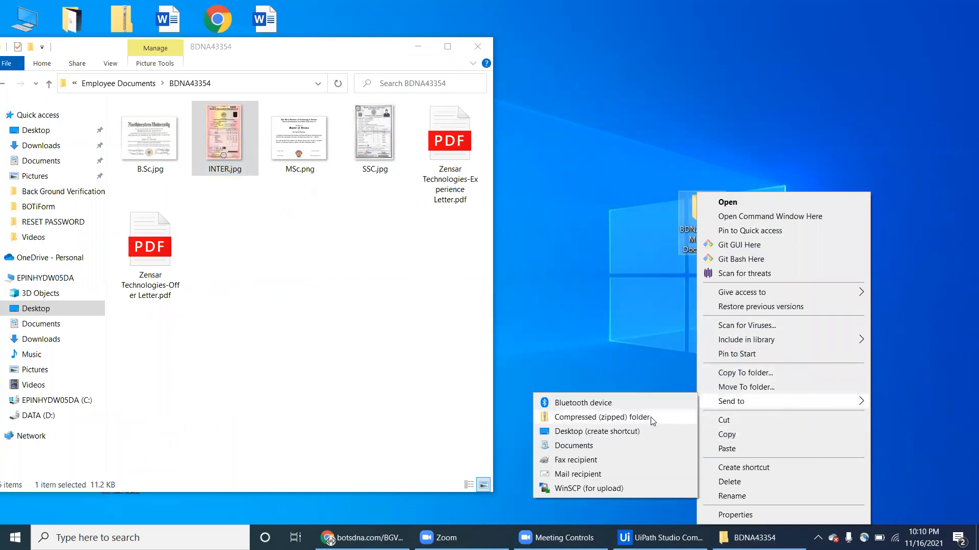
{"action": "left_click", "coordinate": [597, 431]}
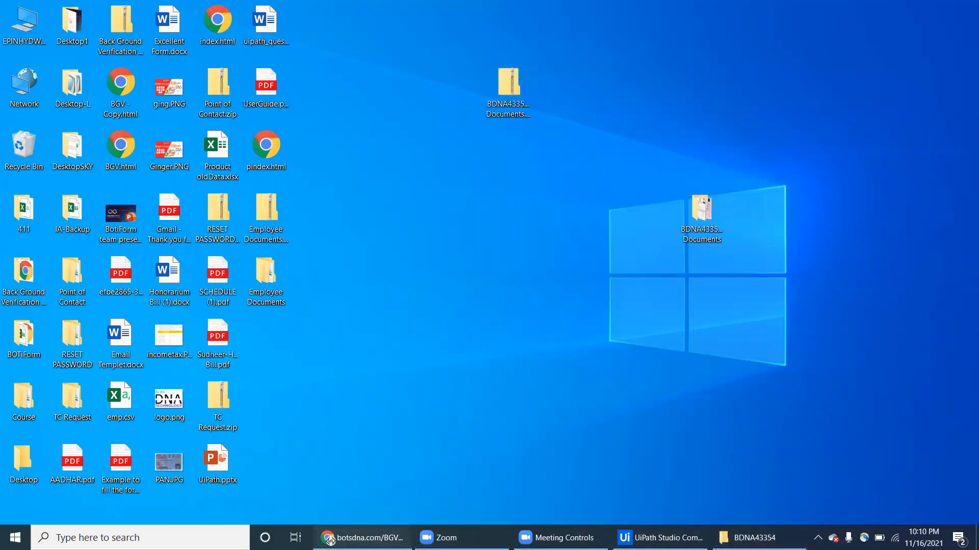
{"action": "left_click", "coordinate": [362, 537]}
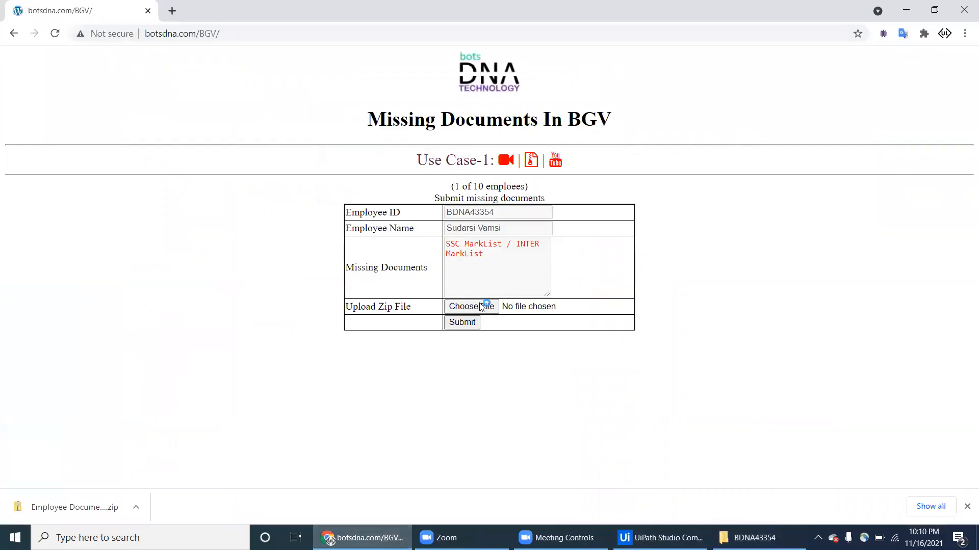
- Choose BDNA43354-Missing Documents.zip from the Desktop for upload and submit it
{"action": "left_click", "coordinate": [469, 306]}
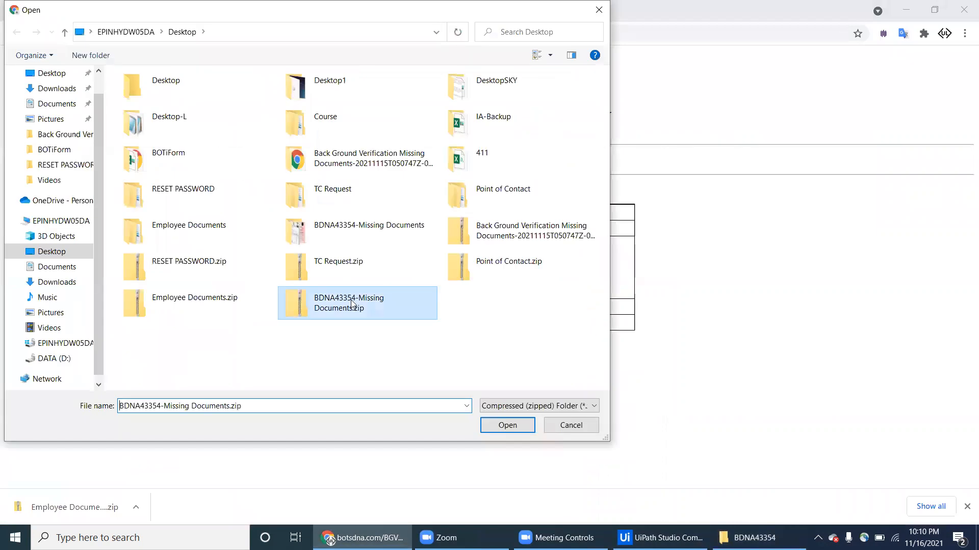
{"action": "left_click", "coordinate": [507, 425]}
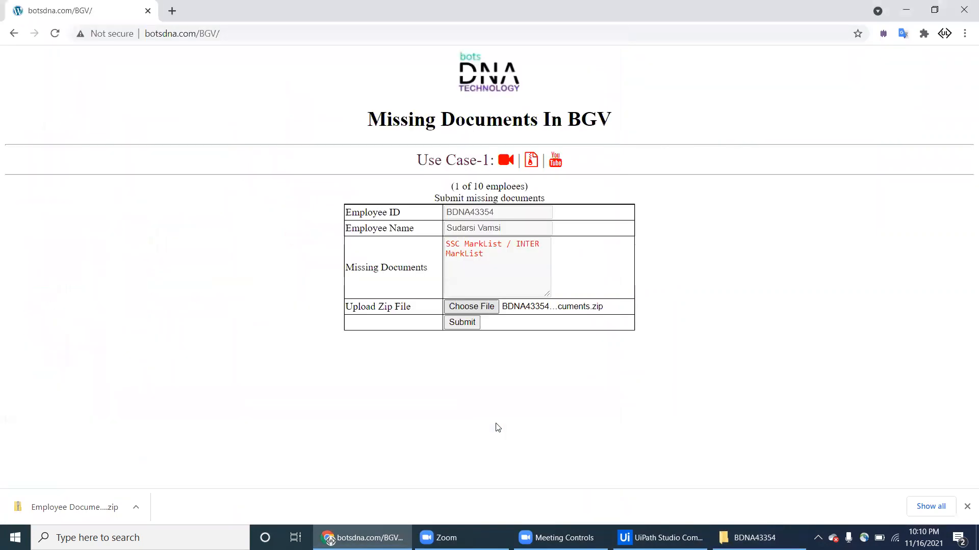
{"action": "mouse_move", "coordinate": [416, 317]}
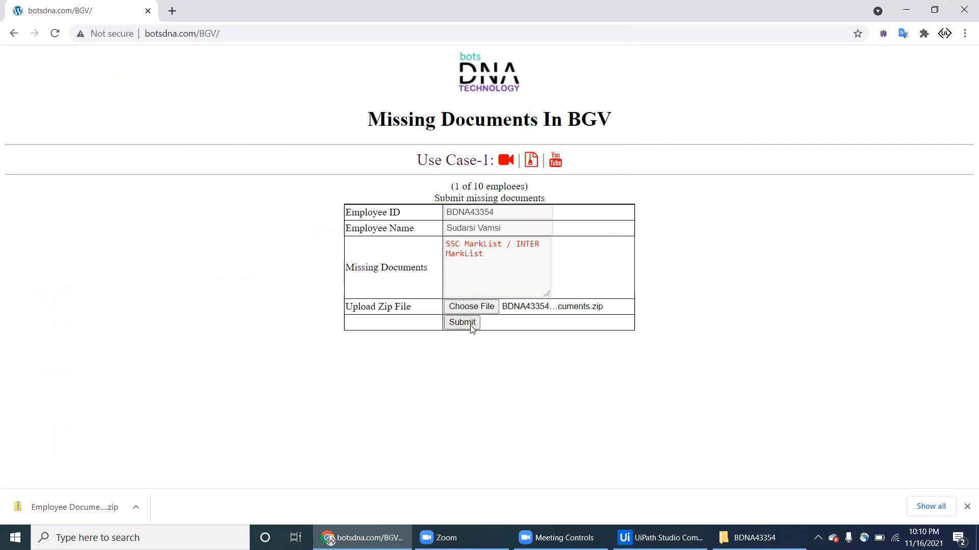
{"action": "left_click", "coordinate": [461, 323]}
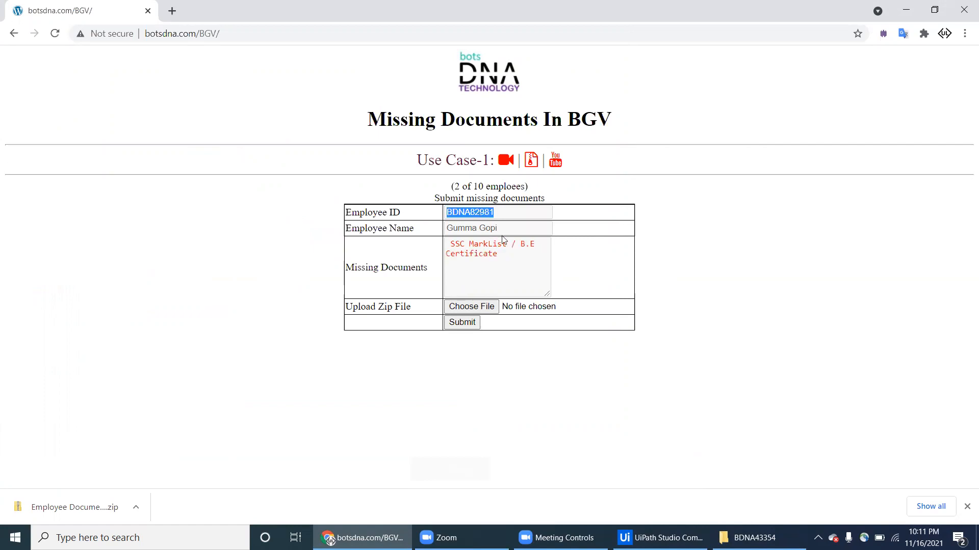
{"action": "mouse_move", "coordinate": [539, 294]}
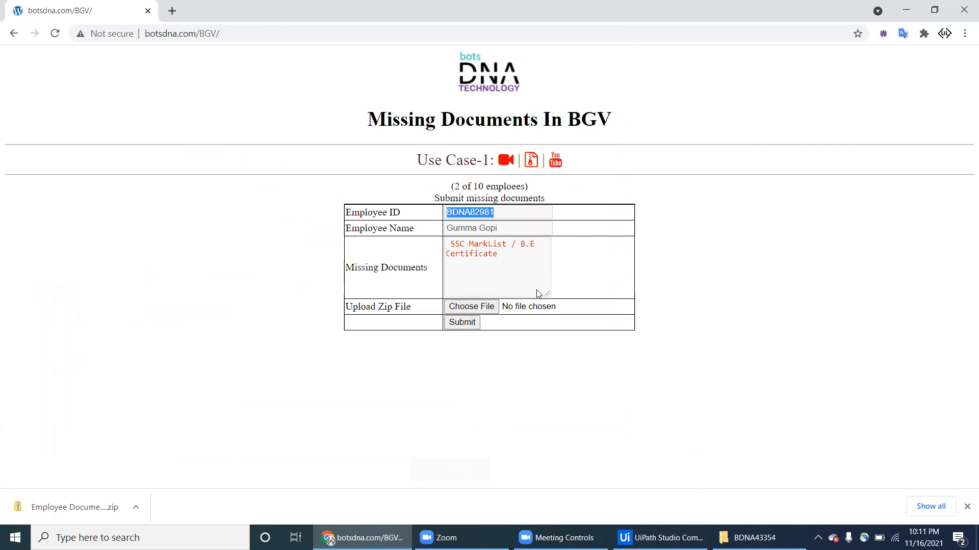
- Bring the Employee Documents File Explorer window to the front from the taskbar
{"action": "left_click", "coordinate": [752, 538]}
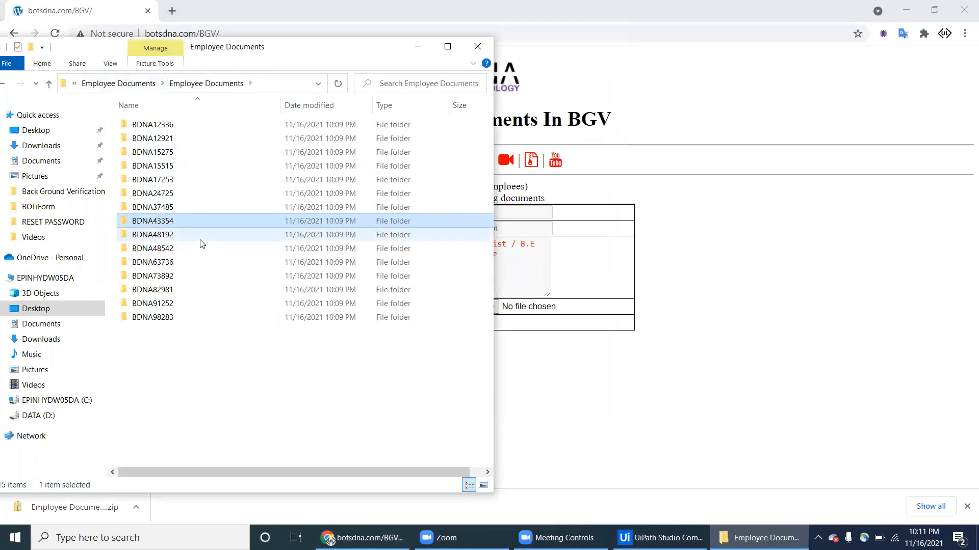
- Open BDNA82981's folder, select B.E.jpg, then minimize windows to reveal the desktop
{"action": "left_click", "coordinate": [153, 289]}
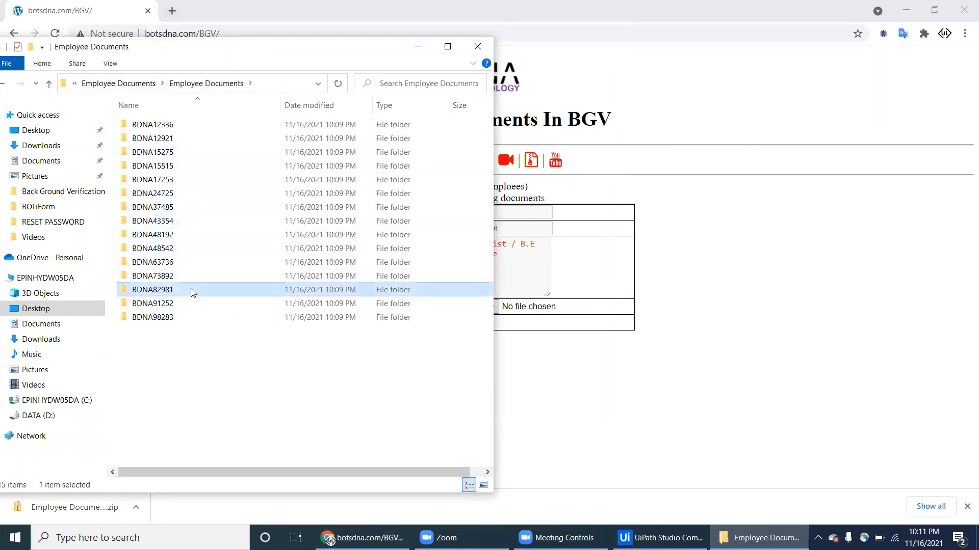
{"action": "double_click", "coordinate": [152, 289]}
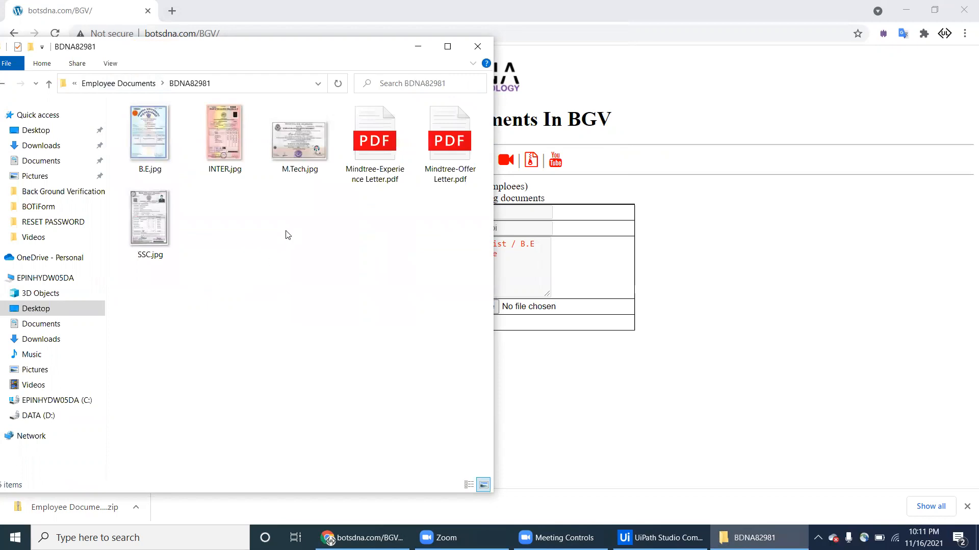
{"action": "left_click", "coordinate": [149, 131]}
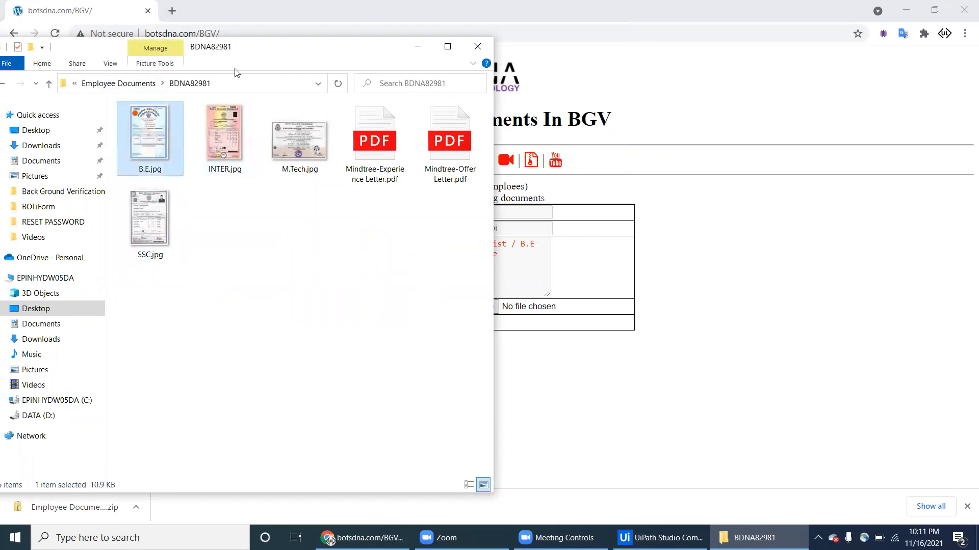
{"action": "mouse_move", "coordinate": [557, 363]}
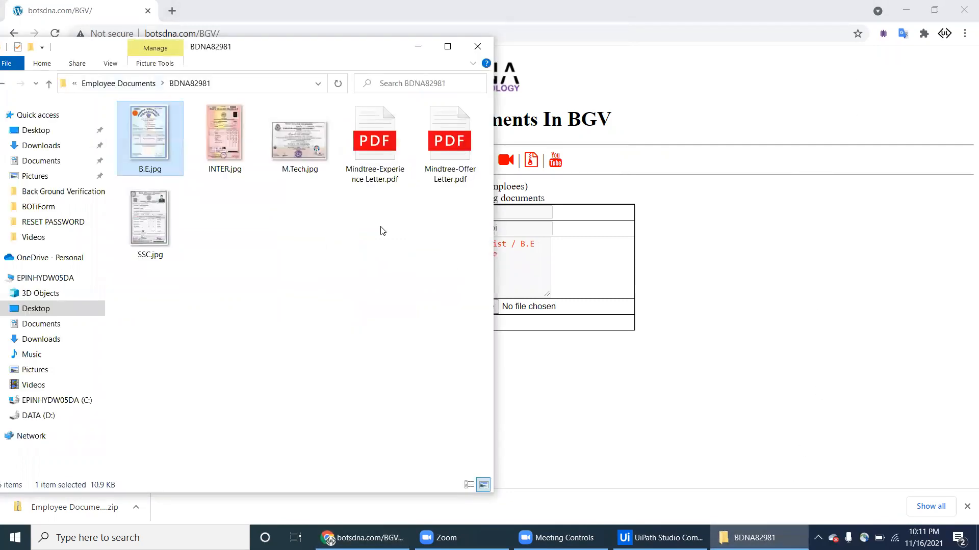
{"action": "left_click", "coordinate": [187, 83]}
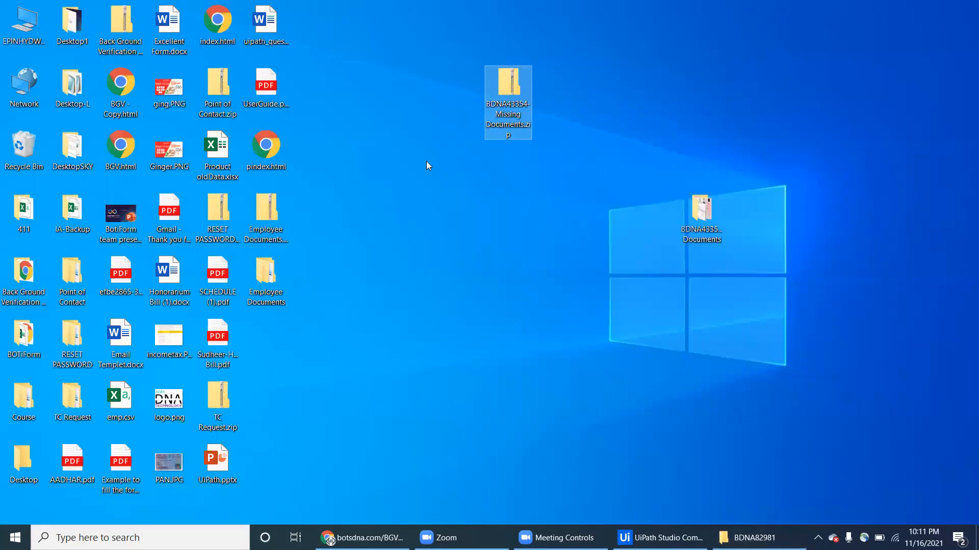
- Add a new folder to the desktop from the right-click New menu
{"action": "right_click", "coordinate": [429, 166]}
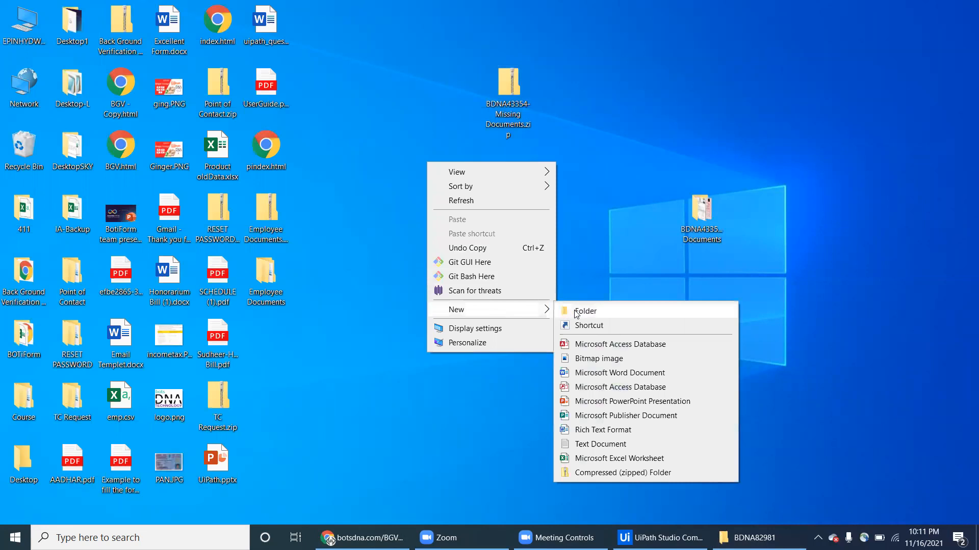
{"action": "left_click", "coordinate": [585, 311]}
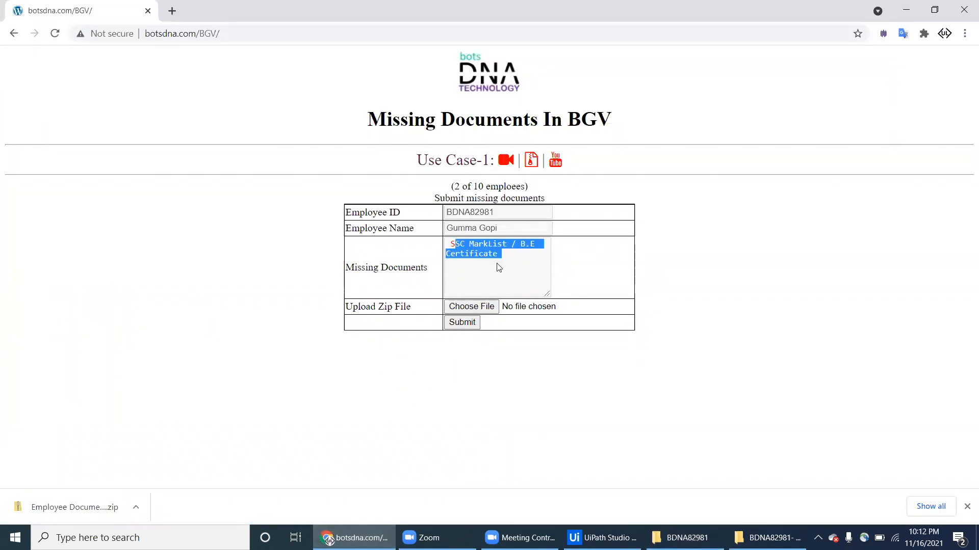
- Clear the form's text selection and show the BDNA82981- Missing Documents folder in File Explorer
{"action": "left_click", "coordinate": [492, 267]}
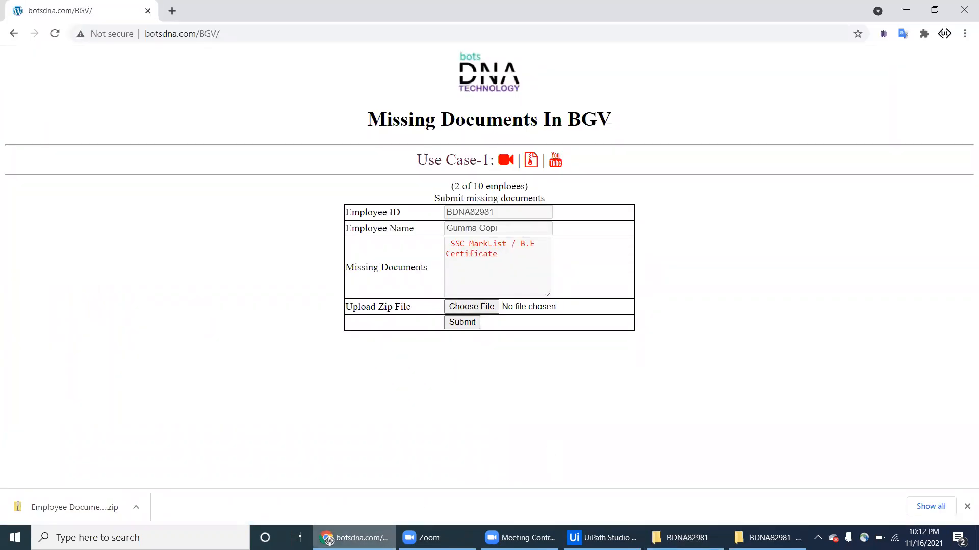
{"action": "left_click", "coordinate": [682, 537]}
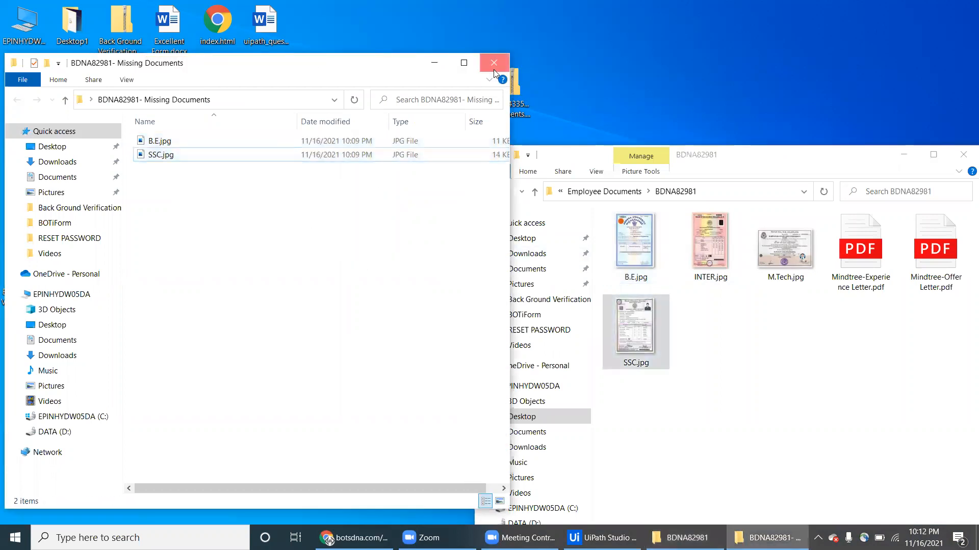
{"action": "left_click", "coordinate": [494, 62]}
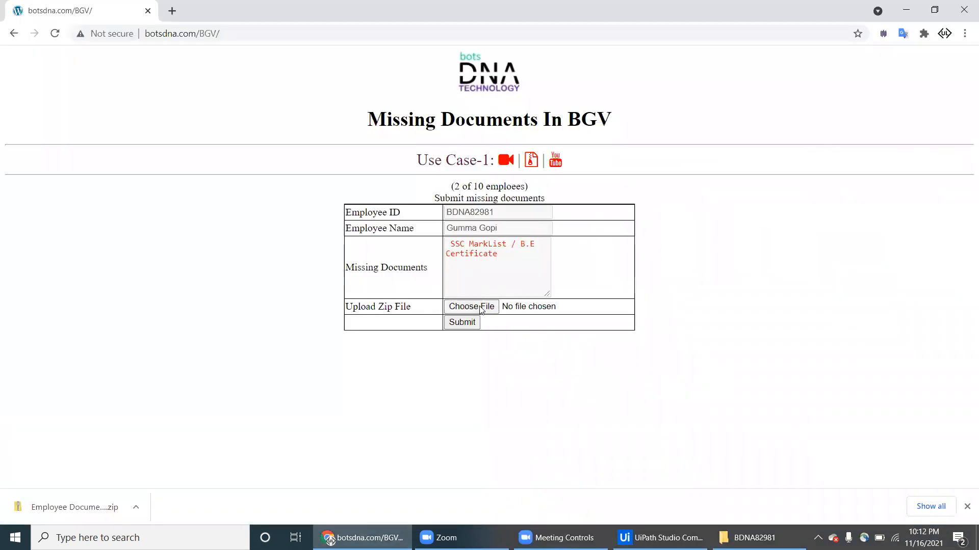
{"action": "left_click", "coordinate": [471, 306]}
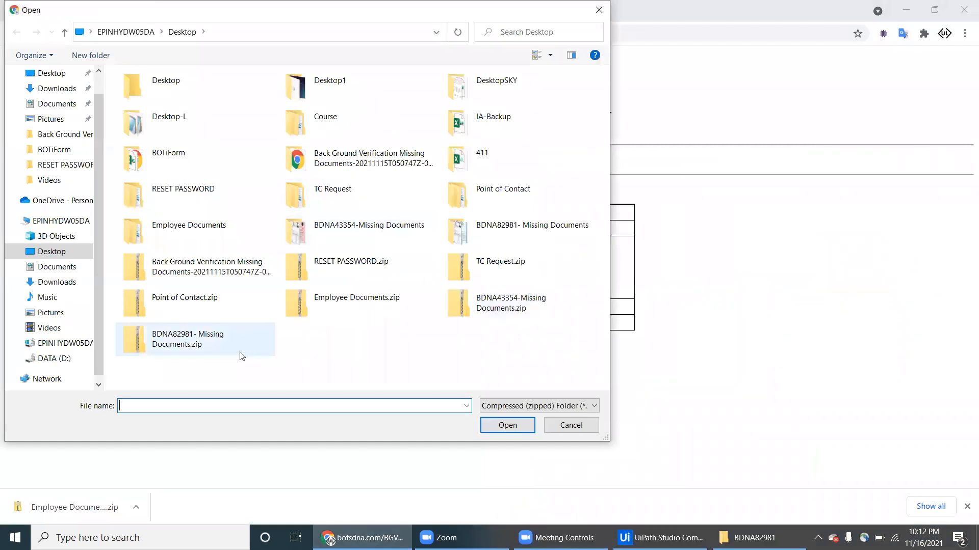
{"action": "left_click", "coordinate": [187, 339]}
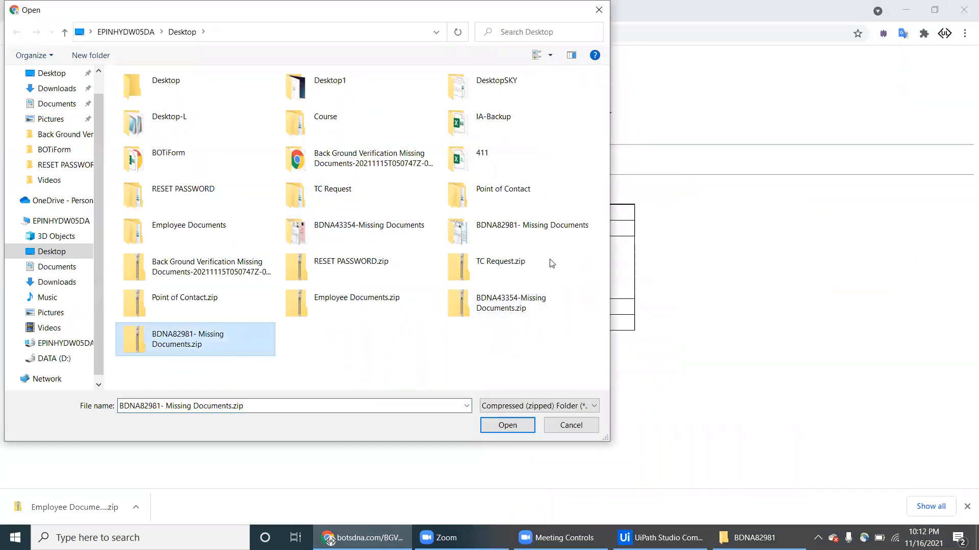
{"action": "mouse_move", "coordinate": [278, 25]}
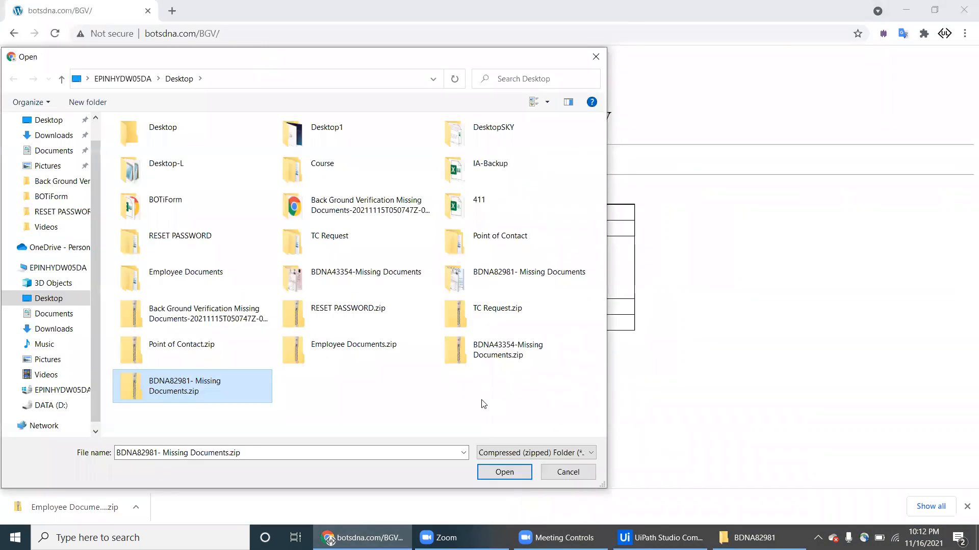
{"action": "left_click", "coordinate": [503, 472]}
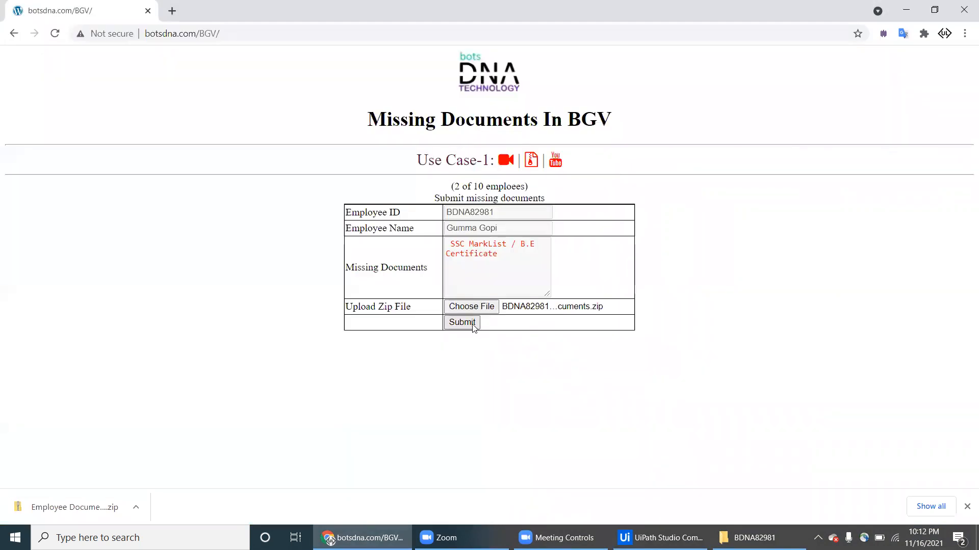
{"action": "left_click", "coordinate": [461, 322]}
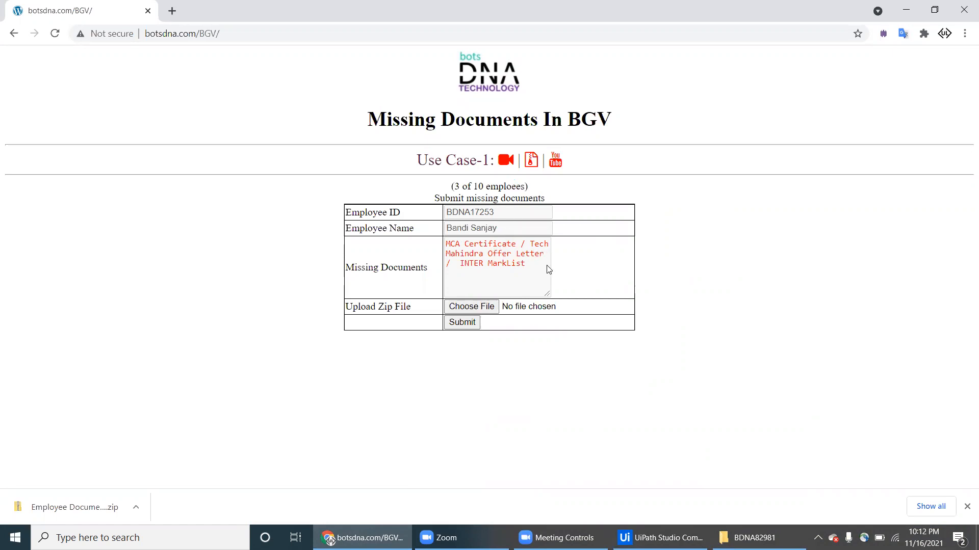
{"action": "mouse_move", "coordinate": [620, 447]}
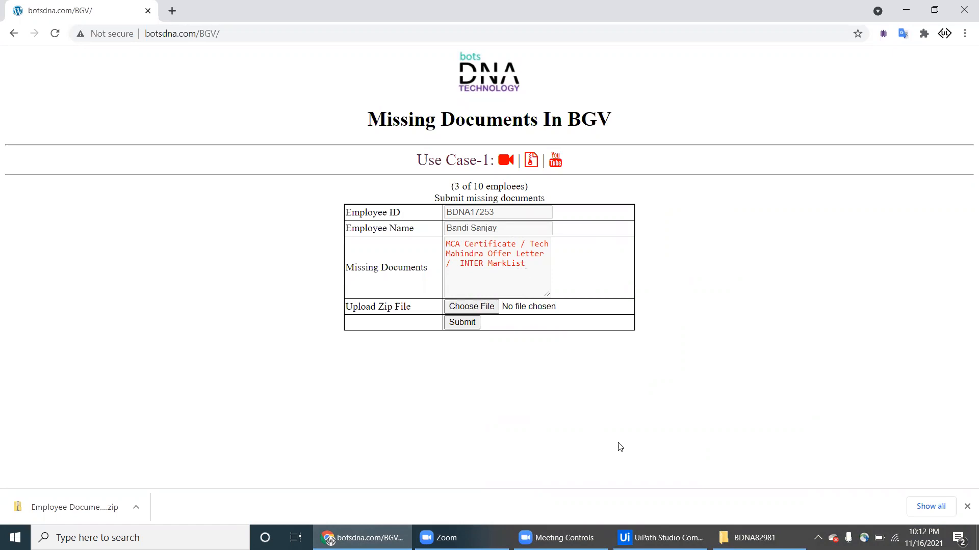
{"action": "left_click", "coordinate": [755, 537]}
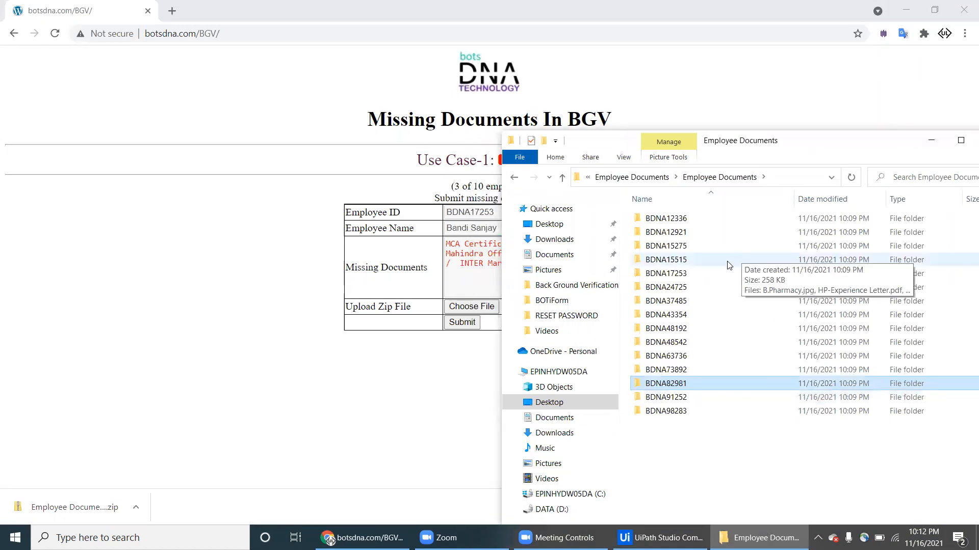
{"action": "left_click", "coordinate": [664, 273]}
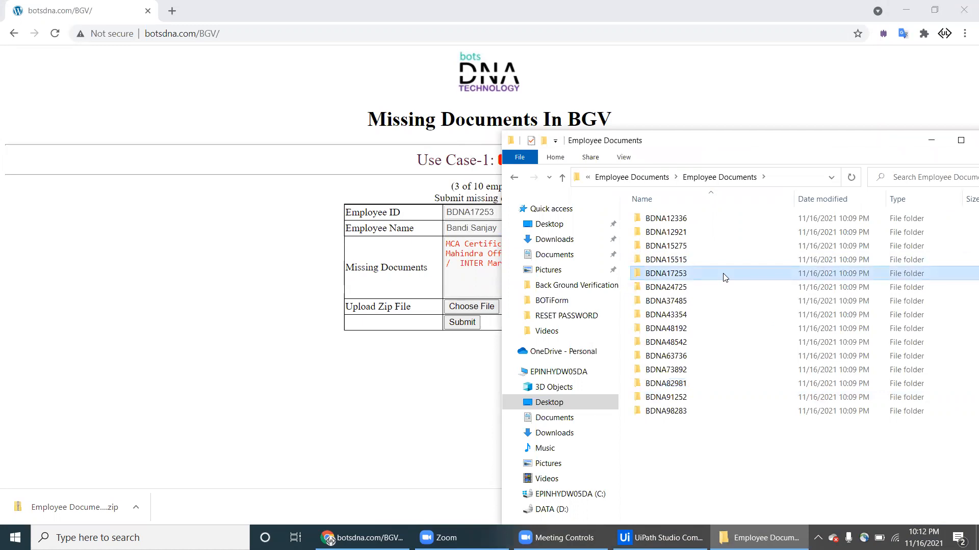
{"action": "double_click", "coordinate": [665, 273]}
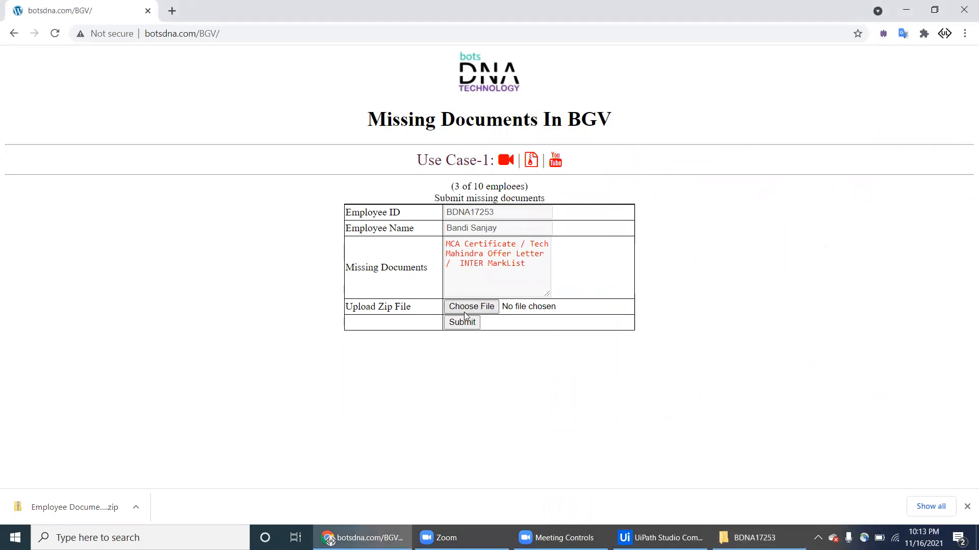
{"action": "mouse_move", "coordinate": [518, 279]}
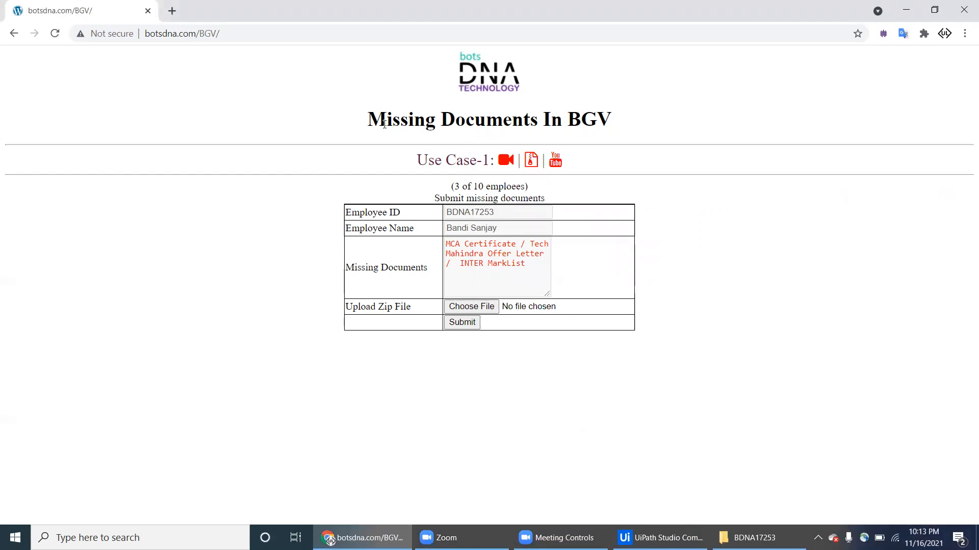
{"action": "left_click_drag", "start_coordinate": [387, 119], "coordinate": [608, 119]}
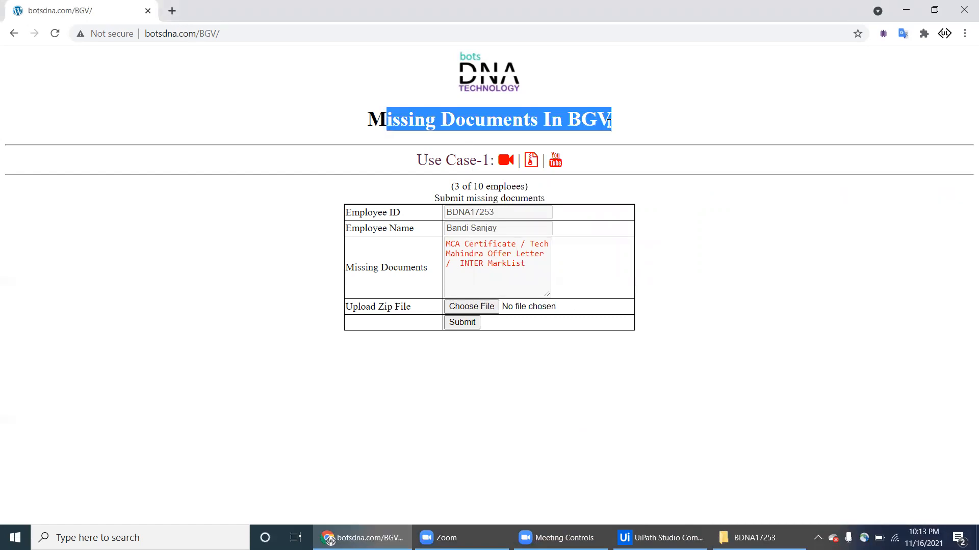
{"action": "mouse_move", "coordinate": [571, 164]}
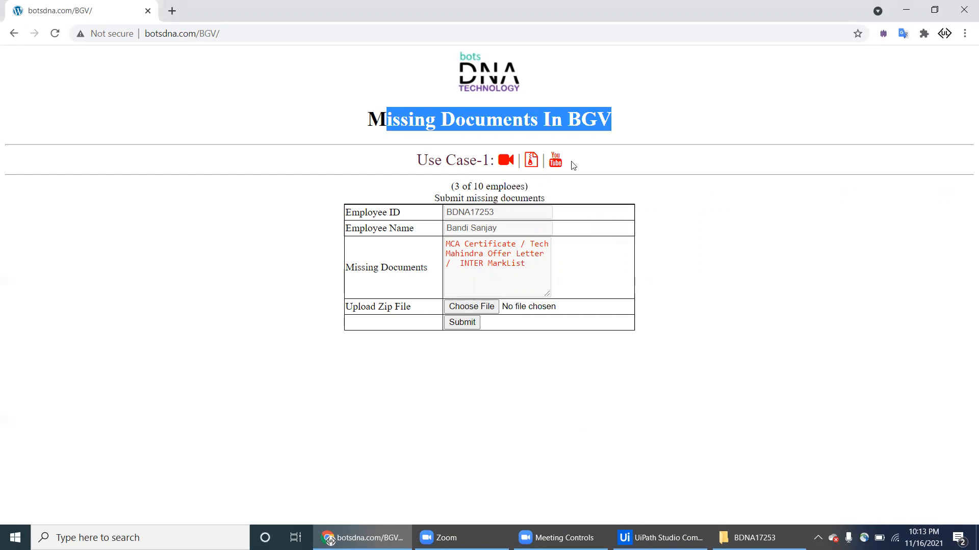